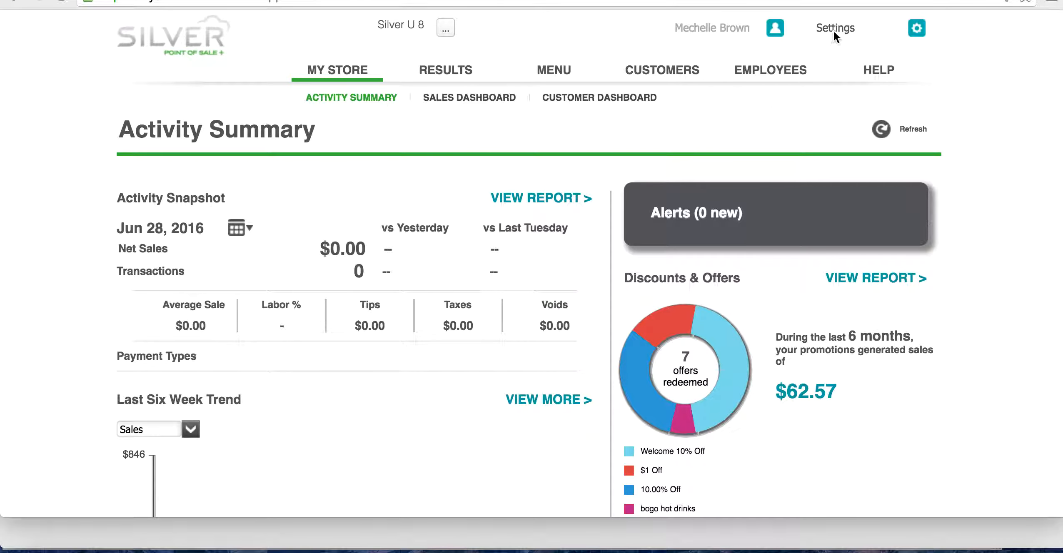
Expand the Settings menu from the header to list the store settings sections.
click(835, 27)
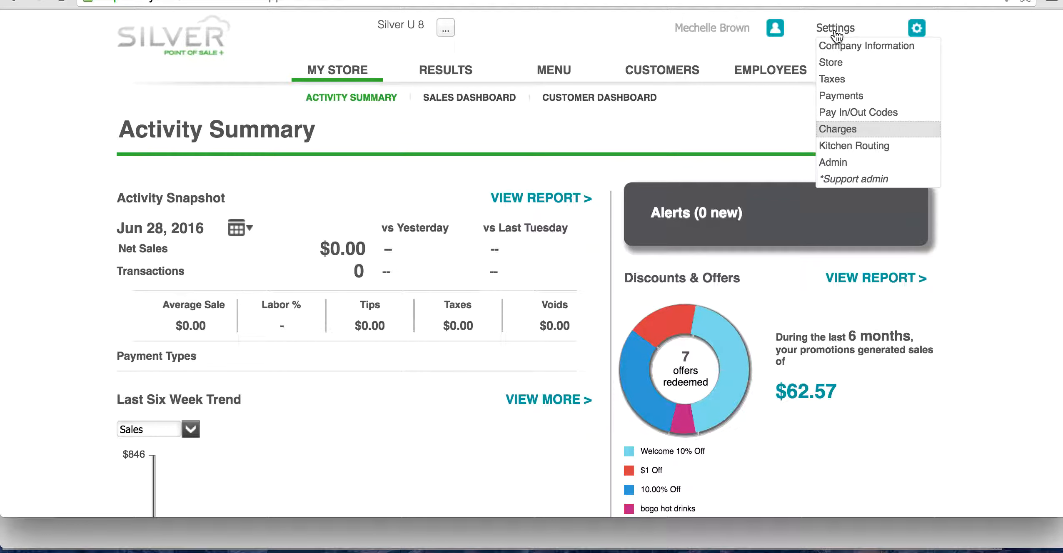
mouse_move(906, 132)
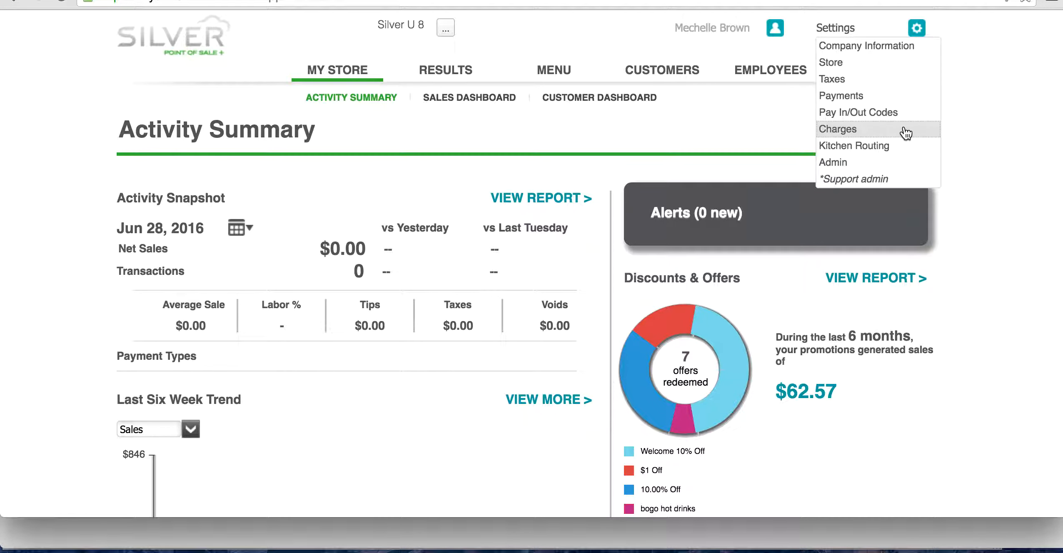
Go to the Charges settings page, currently listing no charges.
click(838, 129)
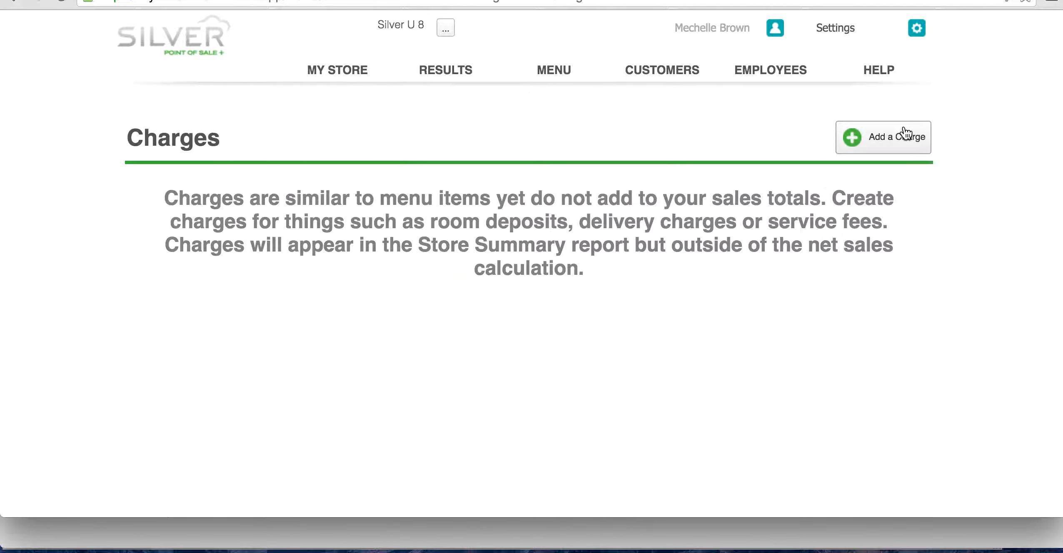
mouse_move(811, 134)
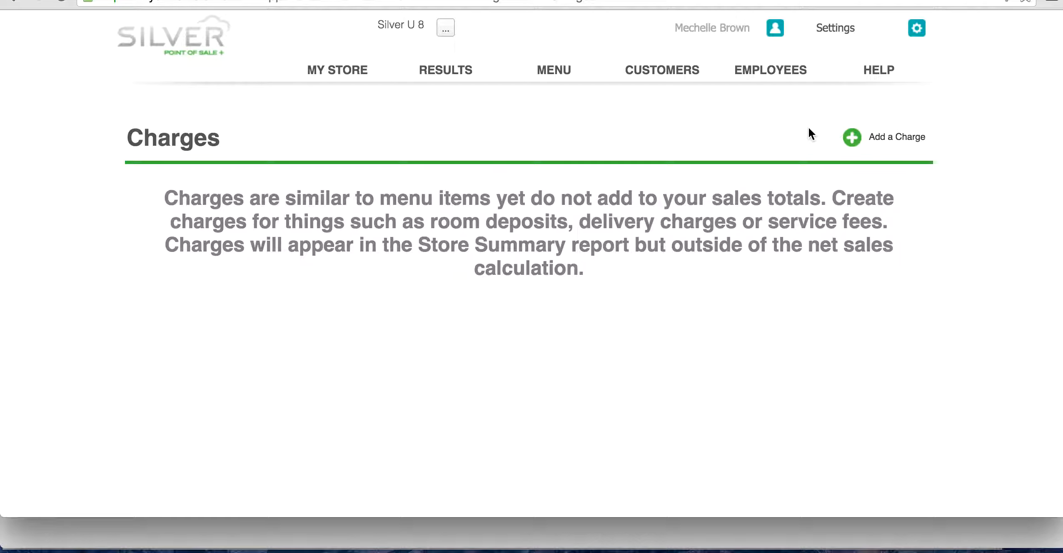
mouse_move(883, 136)
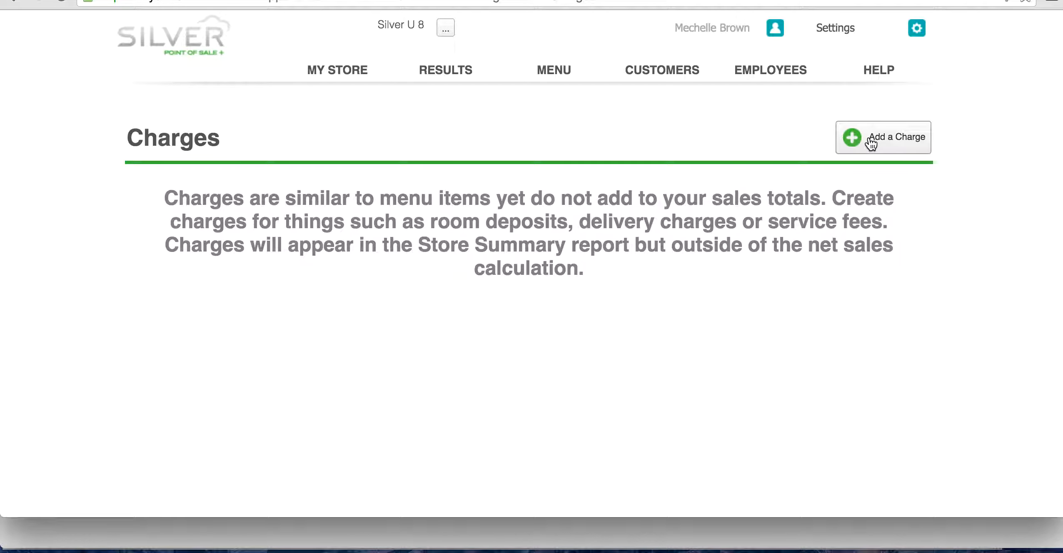
Add a new charge and focus its empty Charge Name field.
click(883, 137)
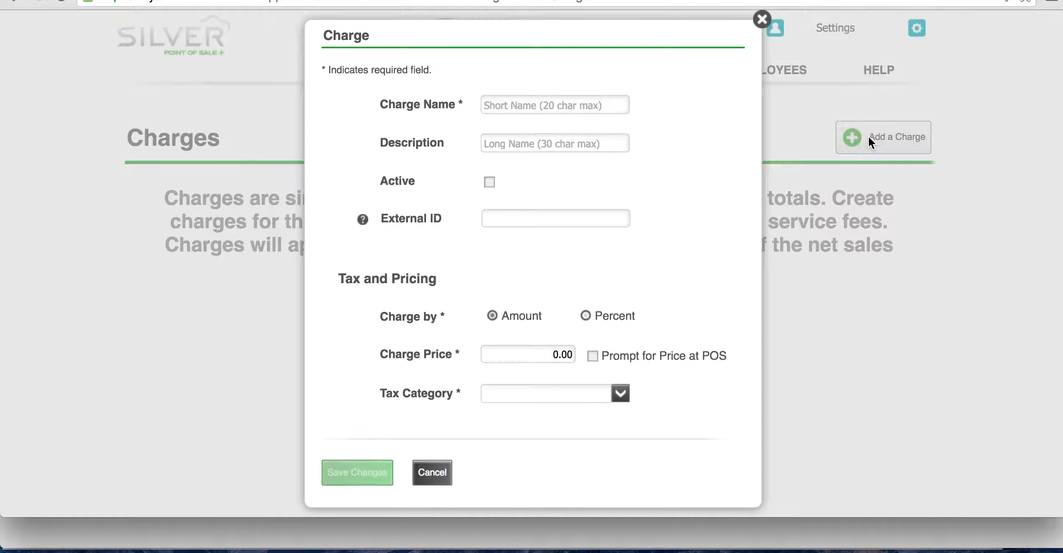
mouse_move(520, 97)
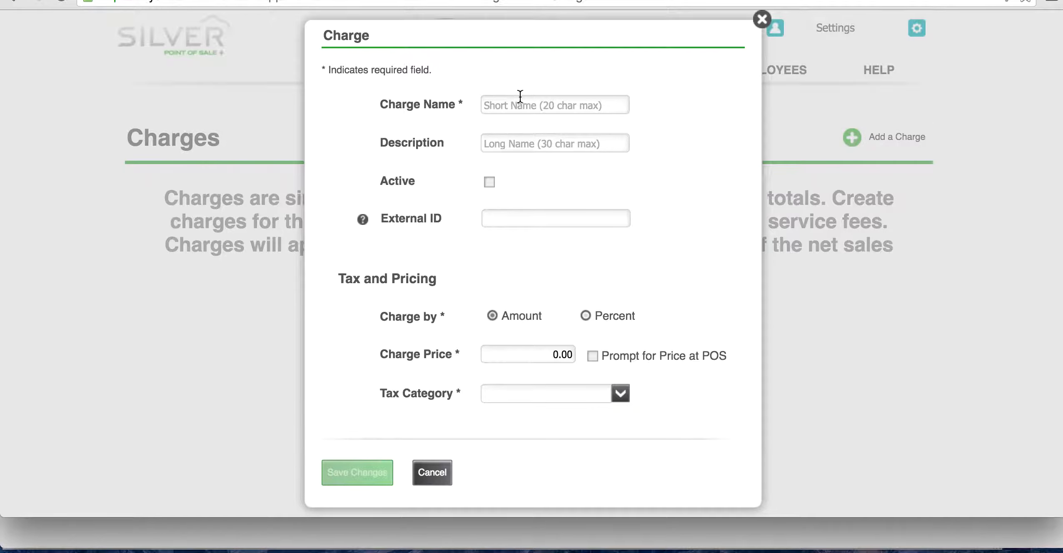
click(554, 104)
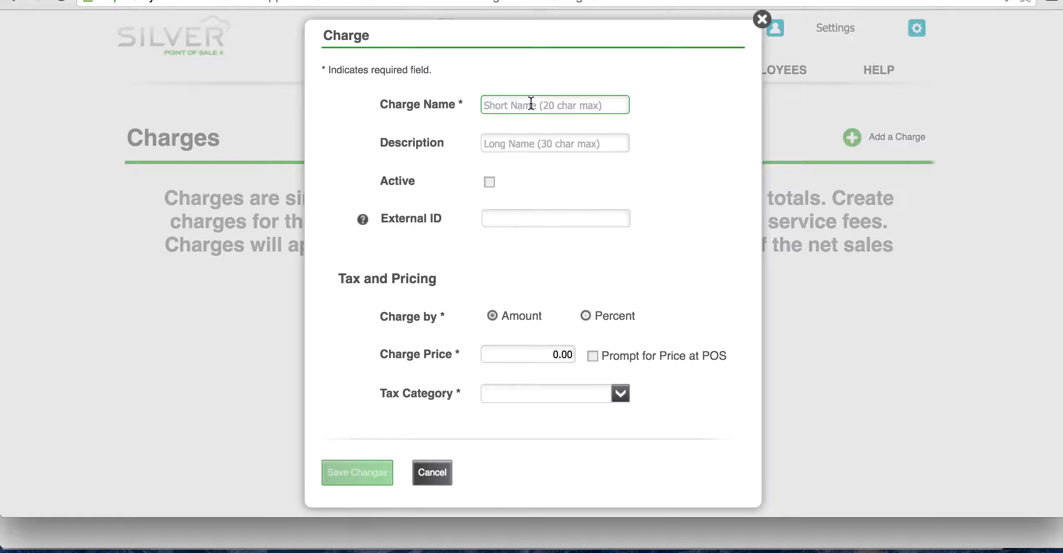
Name the new charge 'Decoration cleanup'.
text(Decoration cleanup)
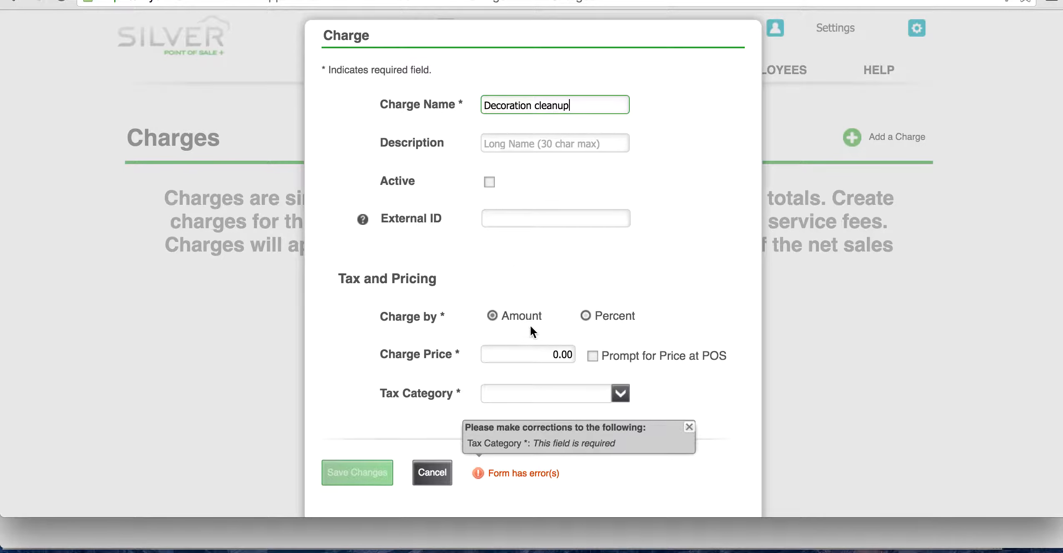
mouse_move(549, 314)
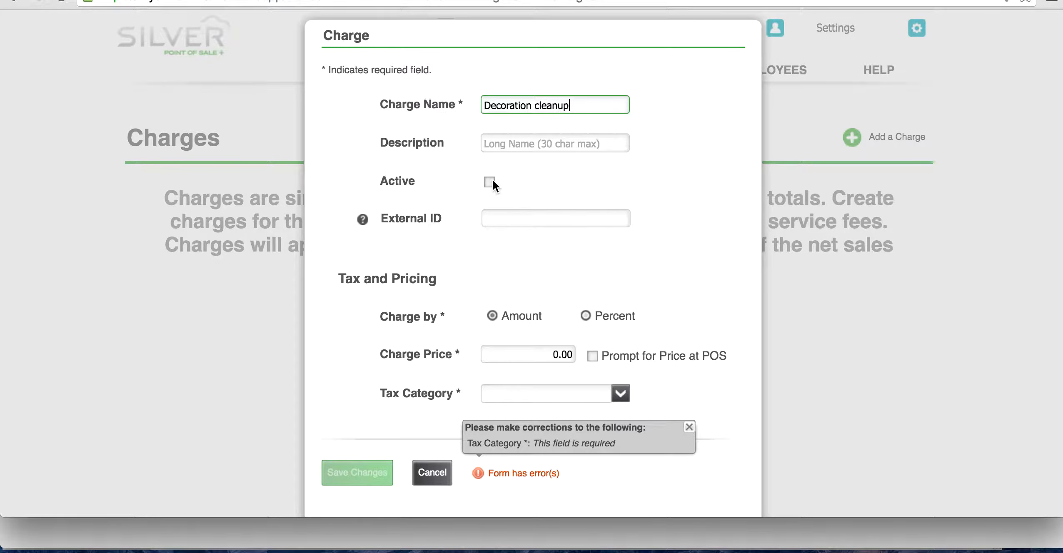
Mark the Decoration cleanup charge as Active.
click(490, 184)
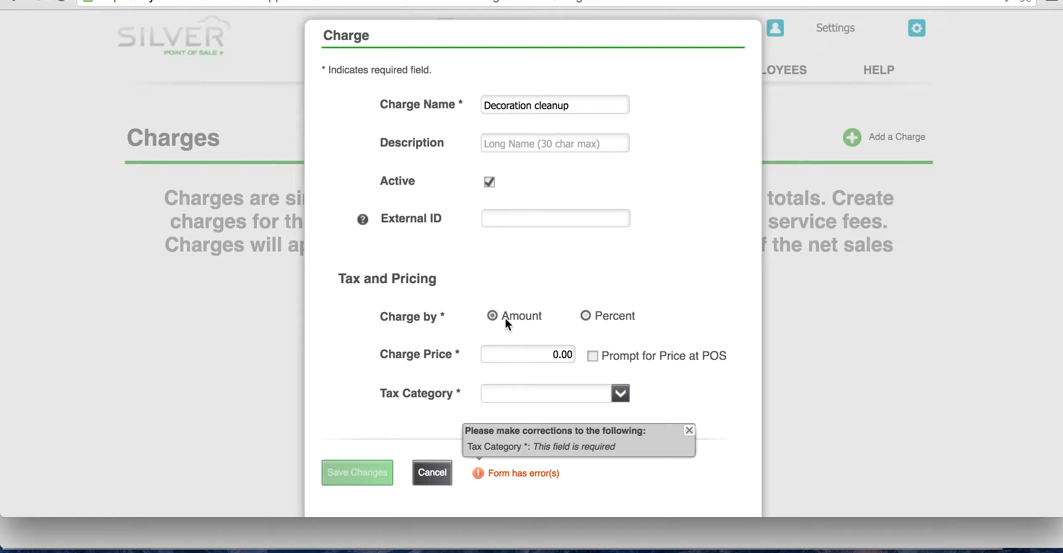
mouse_move(560, 330)
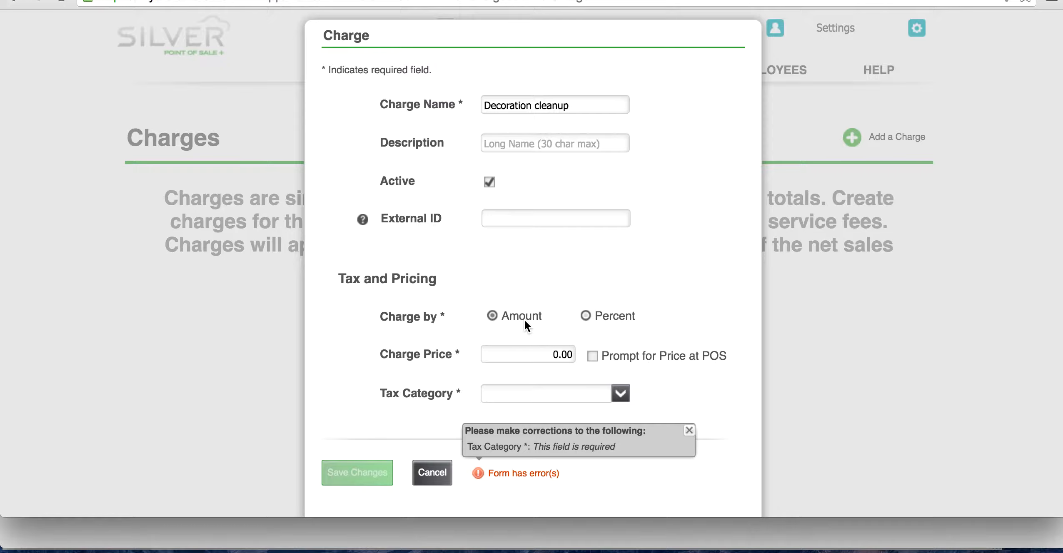
mouse_move(537, 355)
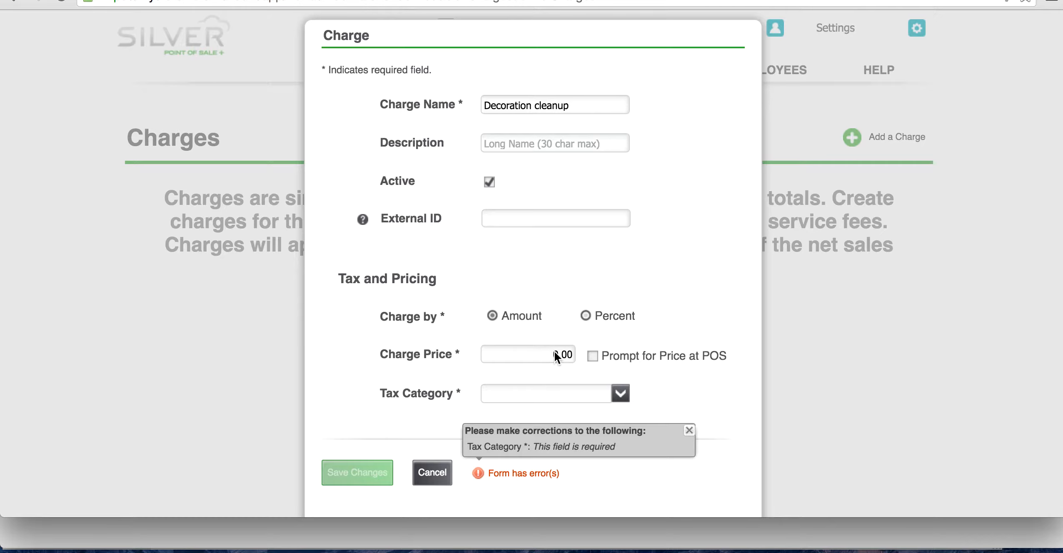
Set the charge price to 100.00.
click(527, 354)
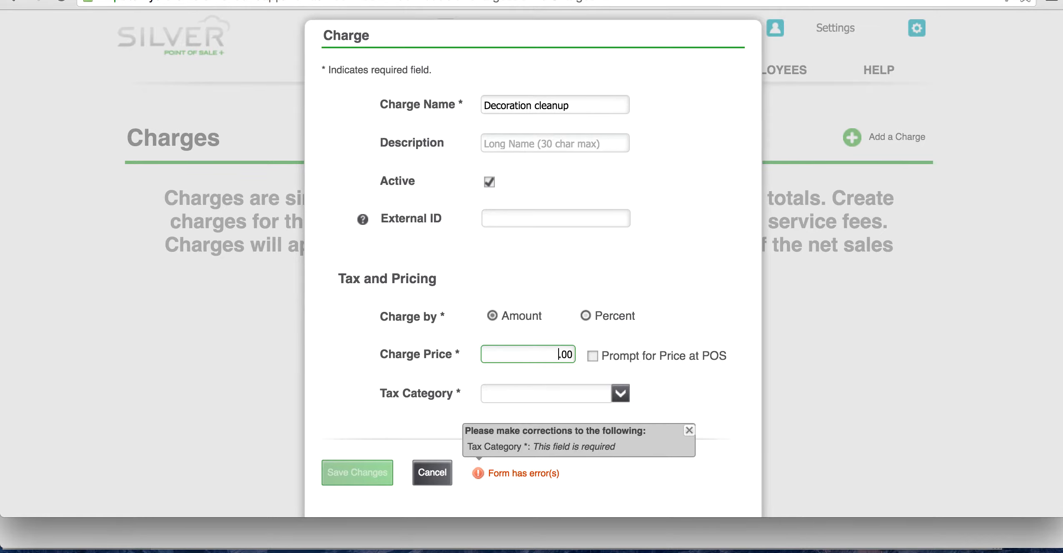
text(100)
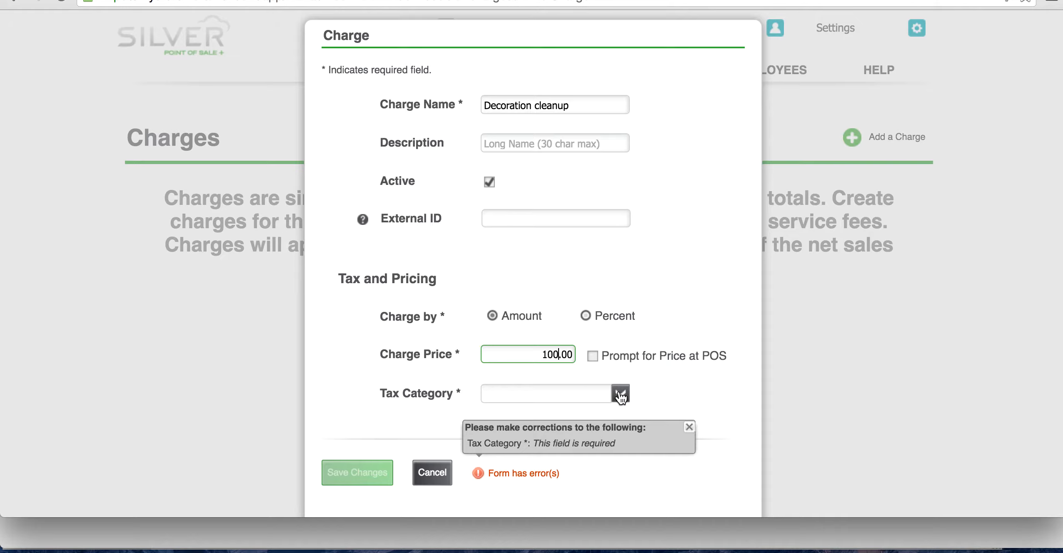
Choose No Tax as the tax category and save the Decoration cleanup charge.
click(618, 394)
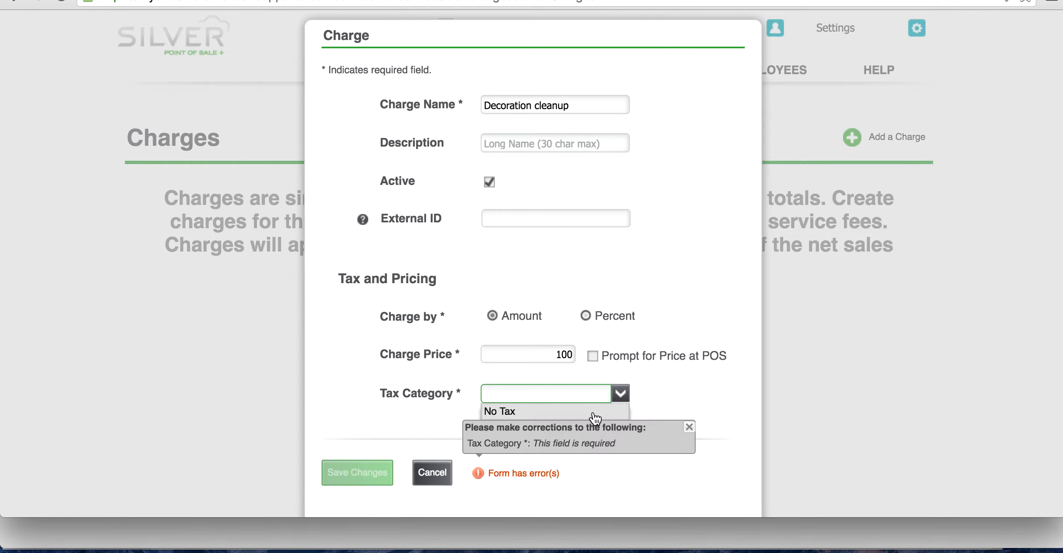
click(499, 412)
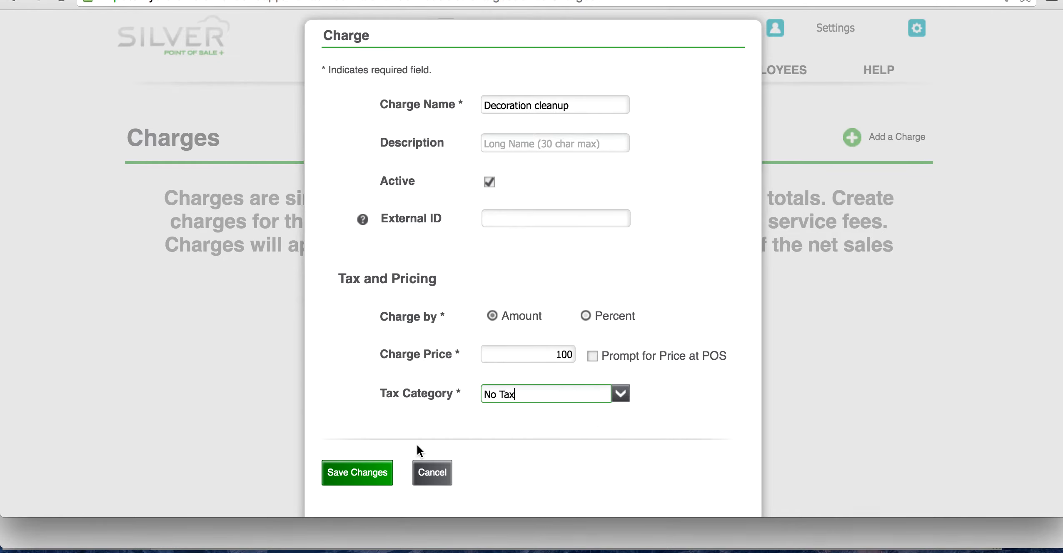
click(357, 472)
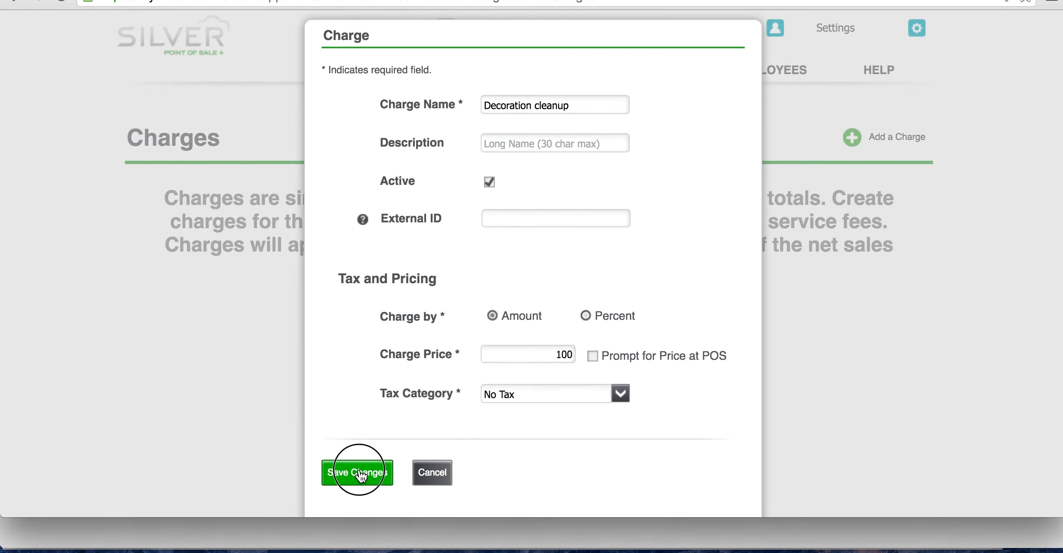
click(356, 473)
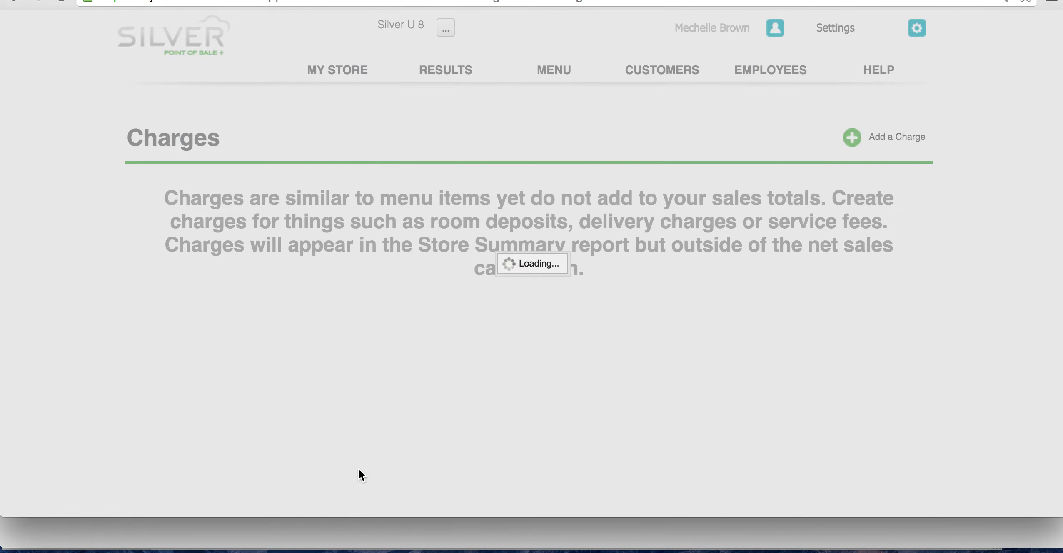